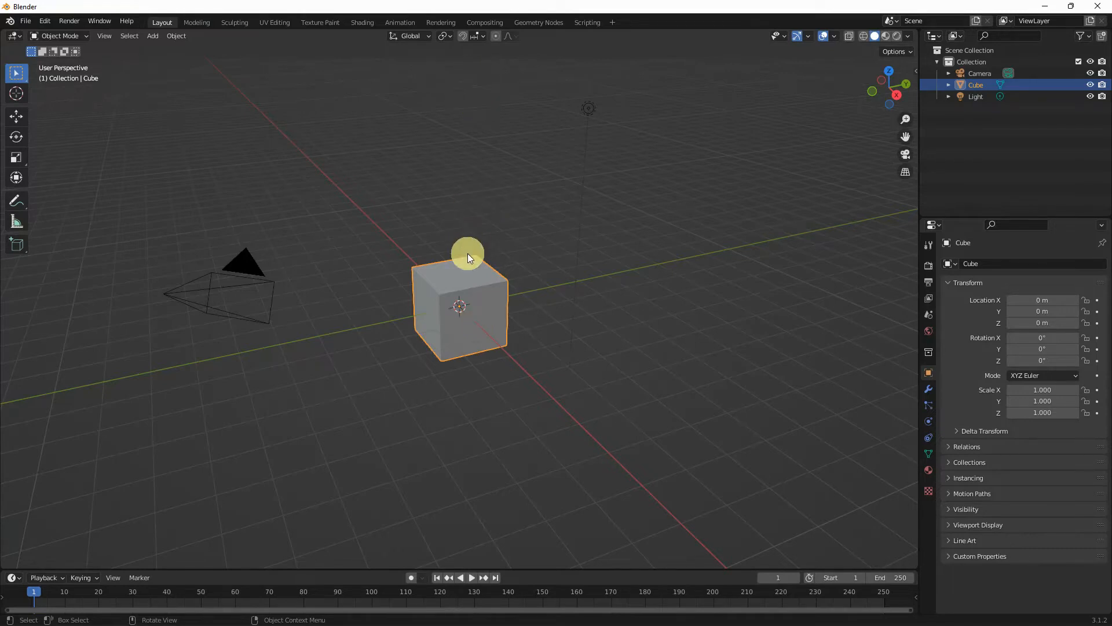
Step: In front view, raise the cube to Z 1 m so it rests on the ground
{"action": "key", "text": "1"}
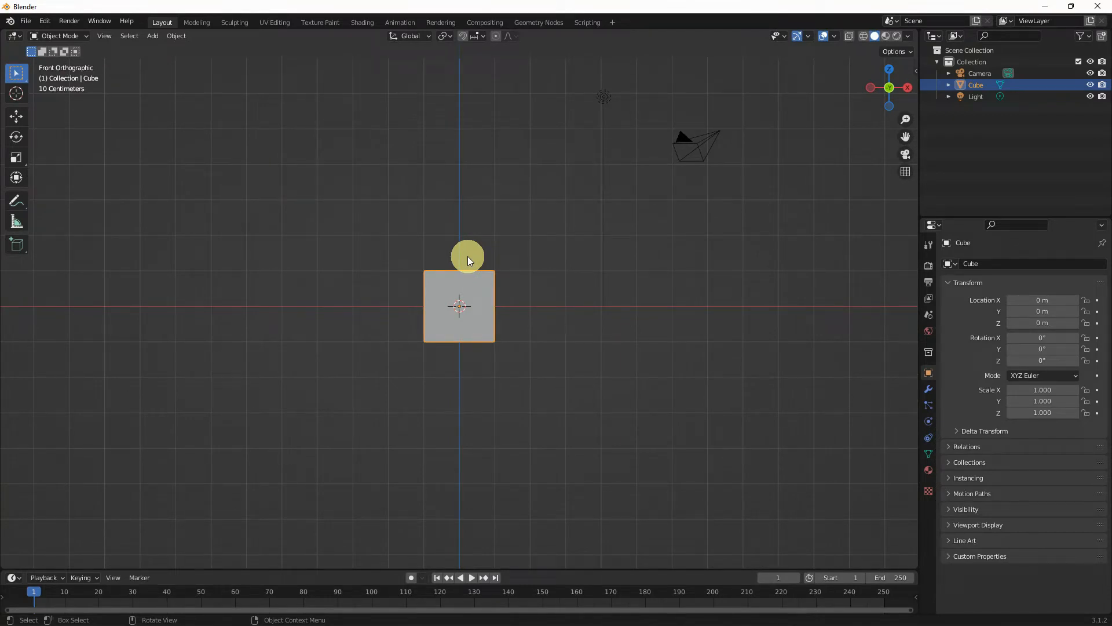
{"action": "key", "text": "g"}
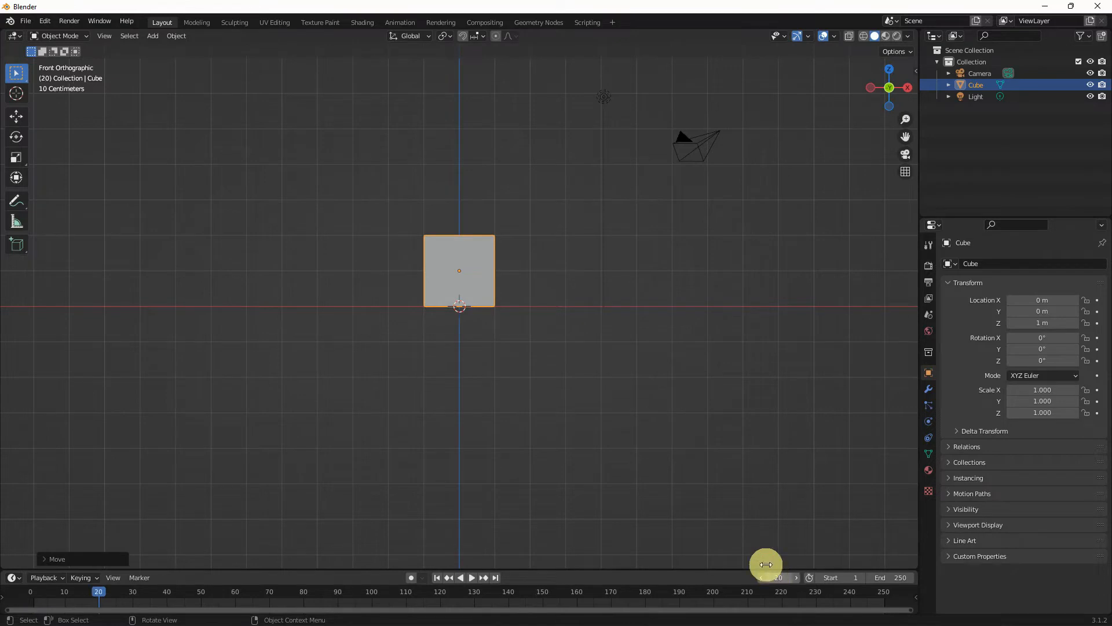
Step: Insert a Location keyframe for the cube at frame 20
{"action": "key", "text": "i"}
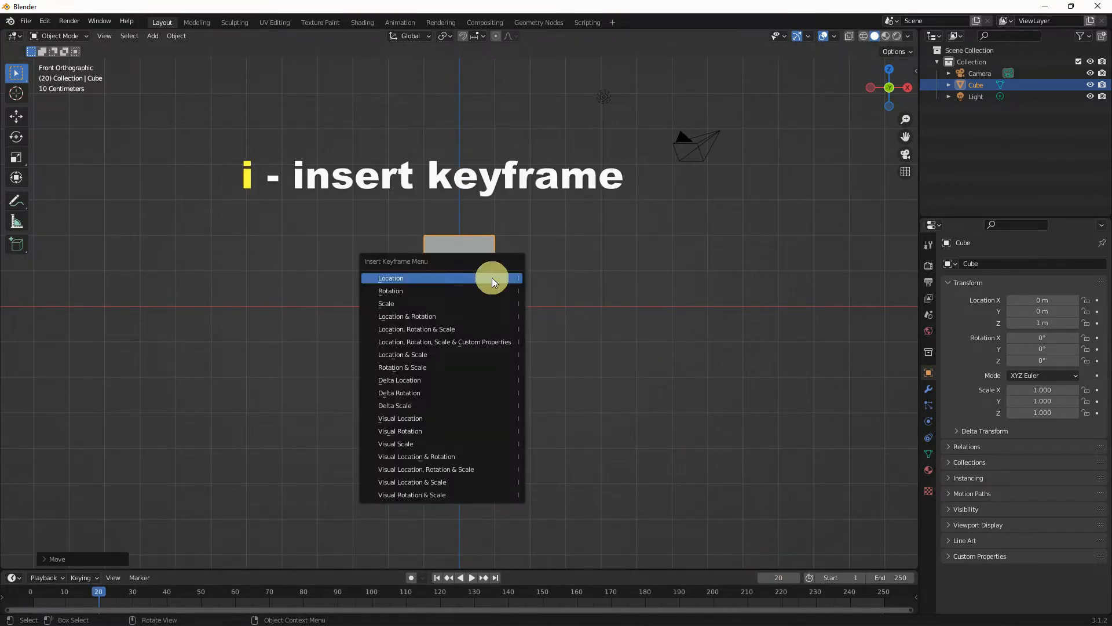
{"action": "left_click", "coordinate": [391, 277]}
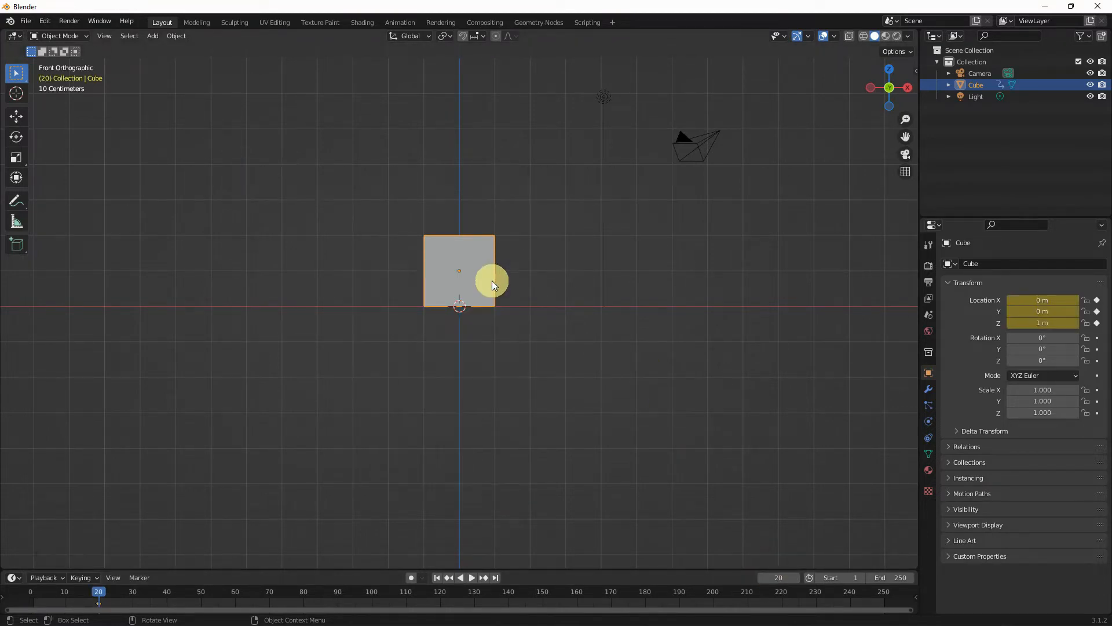
{"action": "mouse_move", "coordinate": [768, 554]}
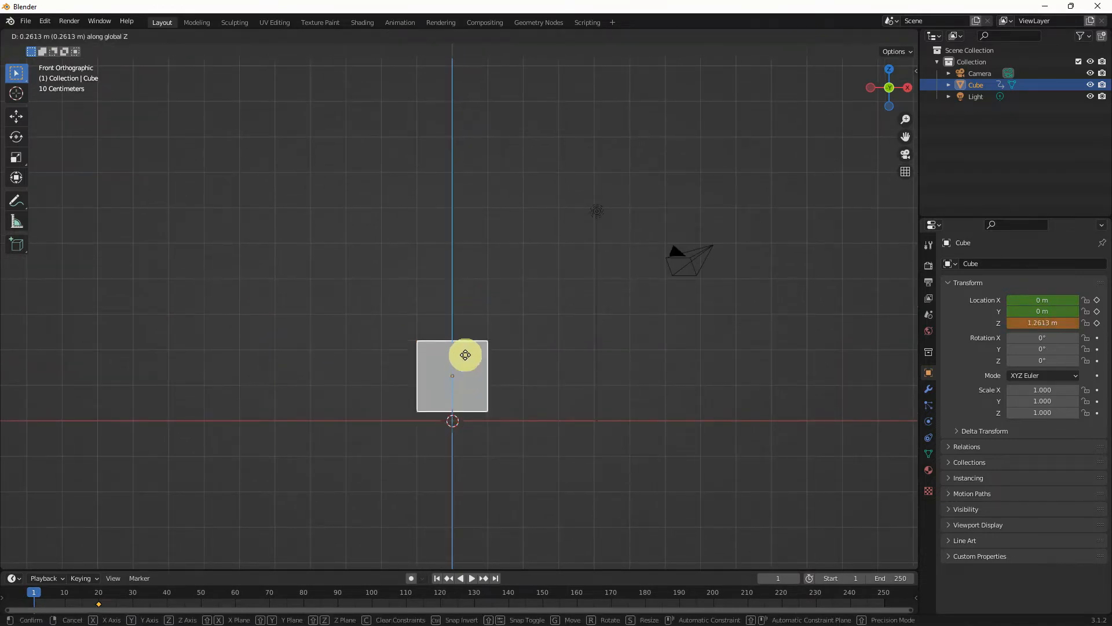
Step: Lift the cube to about 7.09 m on Z at frame 1 and keyframe its Location
{"action": "left_click_drag", "start_coordinate": [465, 355], "coordinate": [462, 191]}
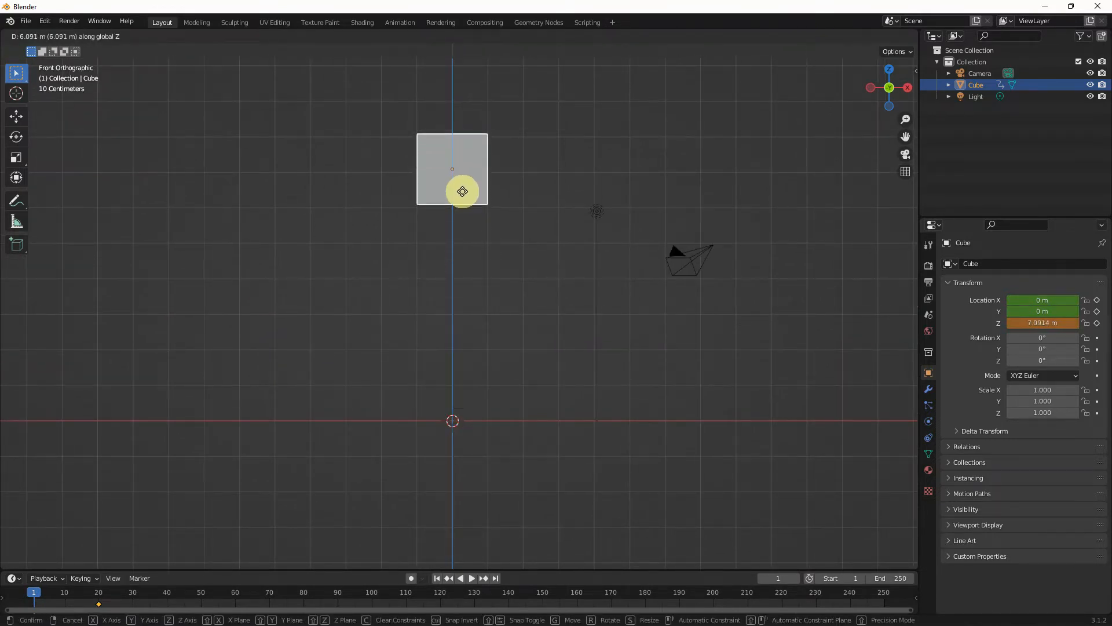
{"action": "key", "text": "i"}
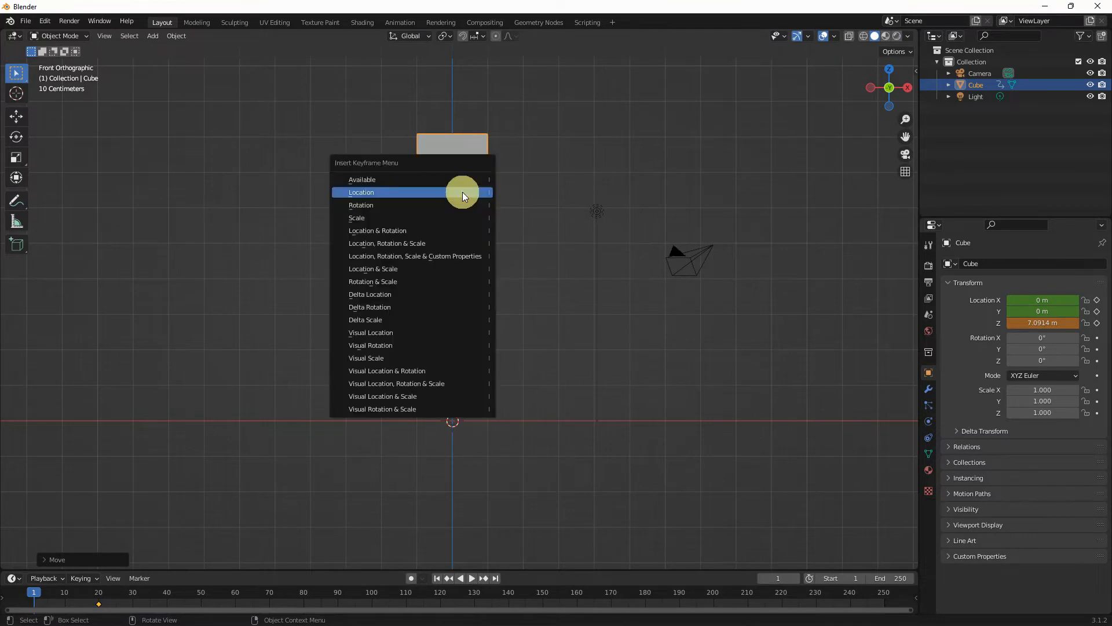
{"action": "left_click", "coordinate": [361, 193]}
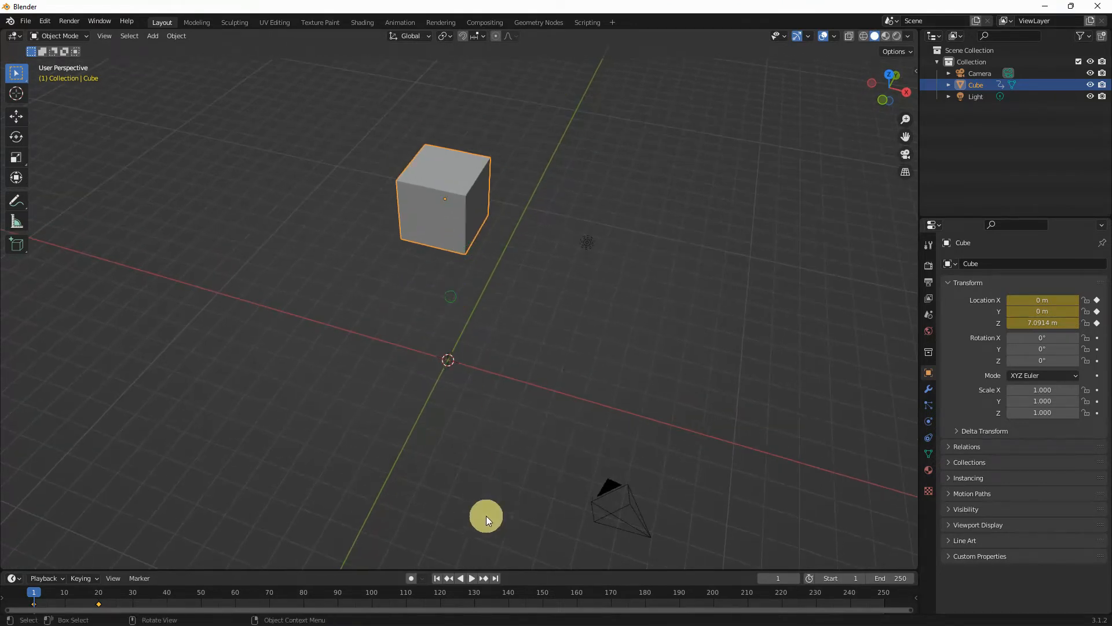
Step: Play the fall through to frame 130, stop it, and list the timeline's editor types
{"action": "left_click", "coordinate": [471, 577]}
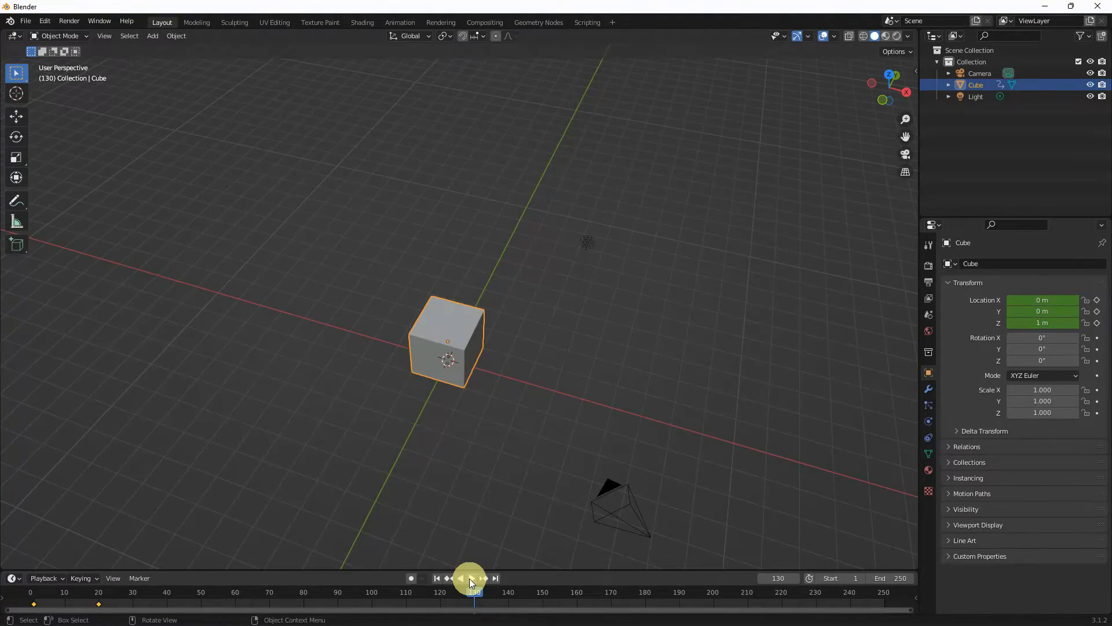
{"action": "left_click", "coordinate": [471, 577]}
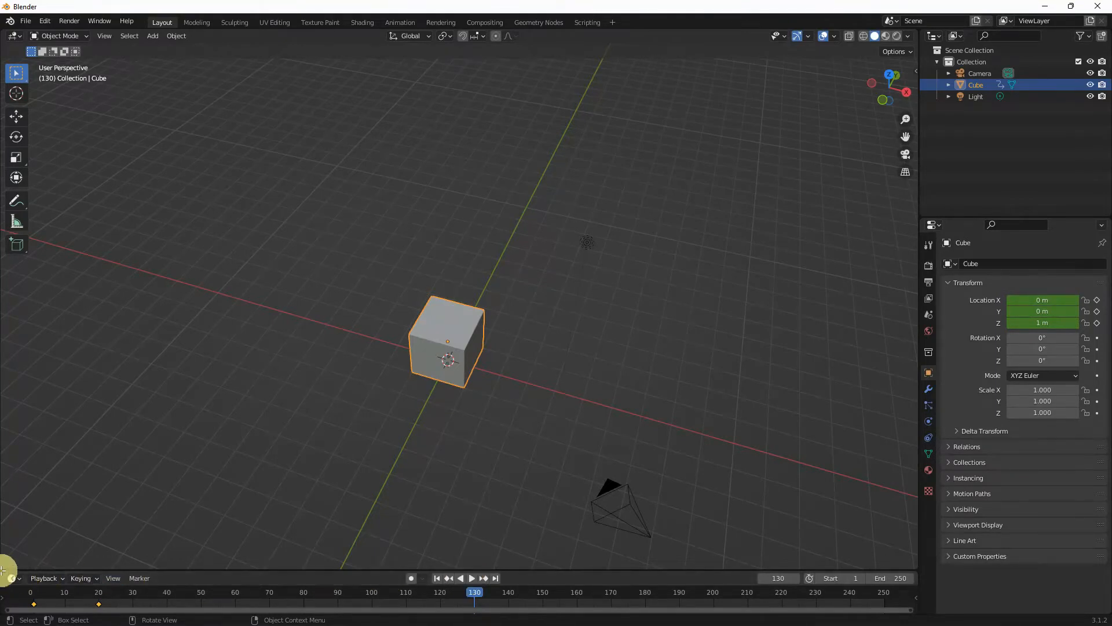
{"action": "left_click", "coordinate": [10, 577]}
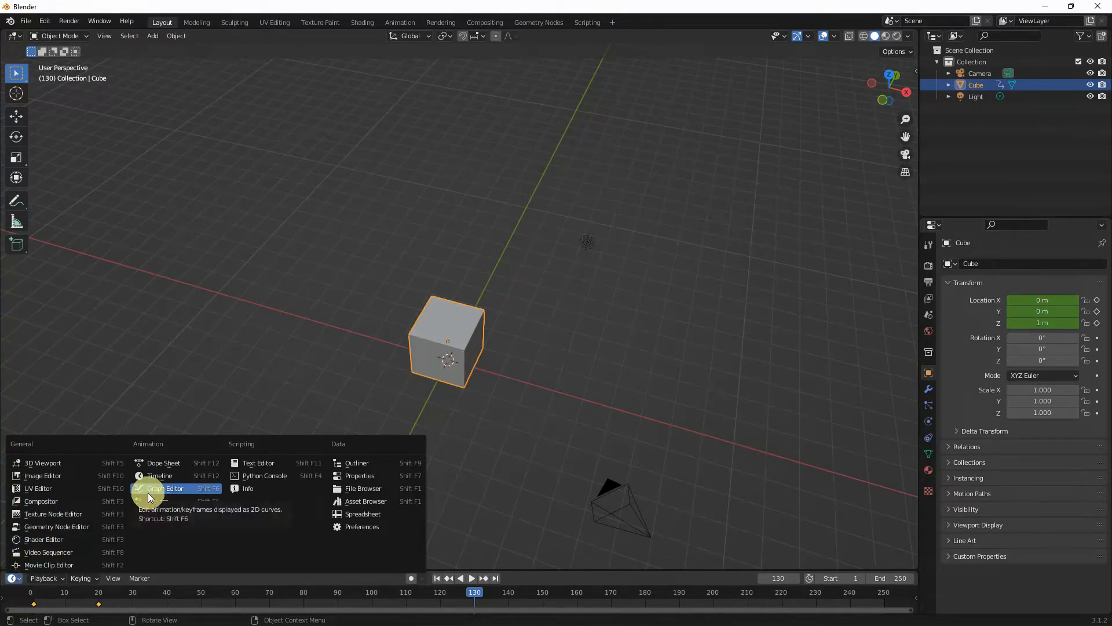
Step: Switch the timeline to the Graph Editor and expand the cube's Object Transforms channels
{"action": "left_click", "coordinate": [166, 487]}
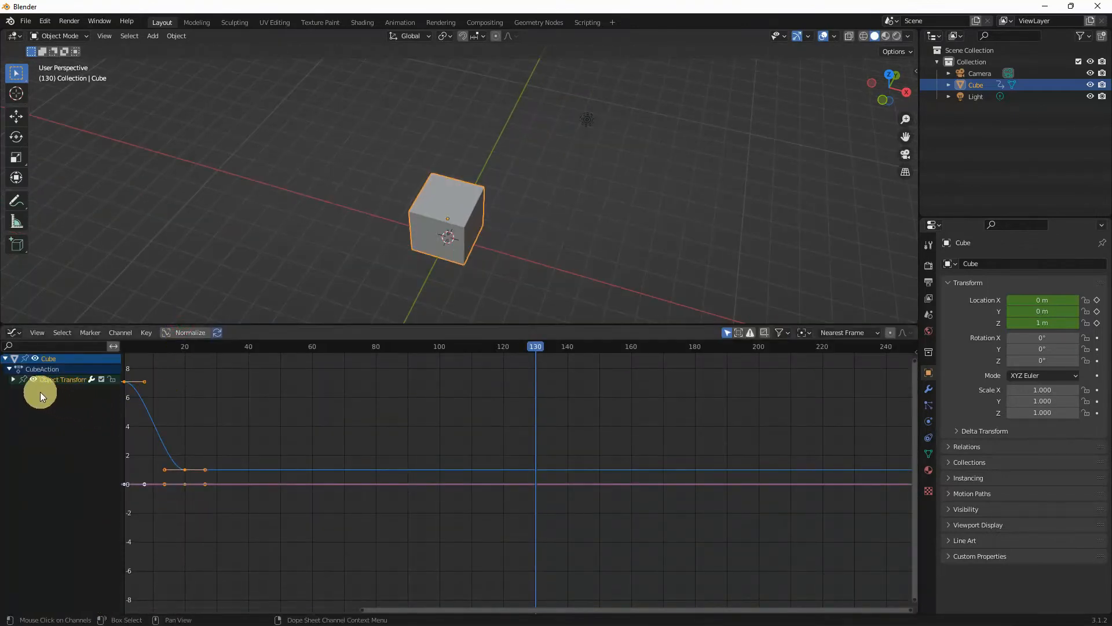
{"action": "left_click", "coordinate": [12, 379]}
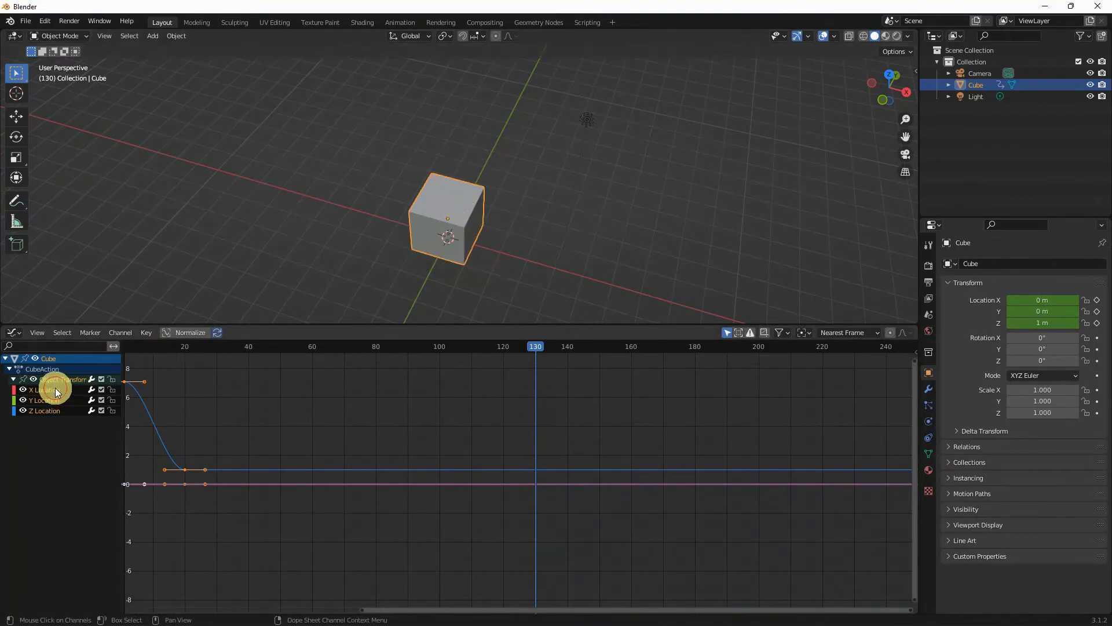
Step: Delete the X and Y Location curves, leaving only the Z Location curve
{"action": "key", "text": "x"}
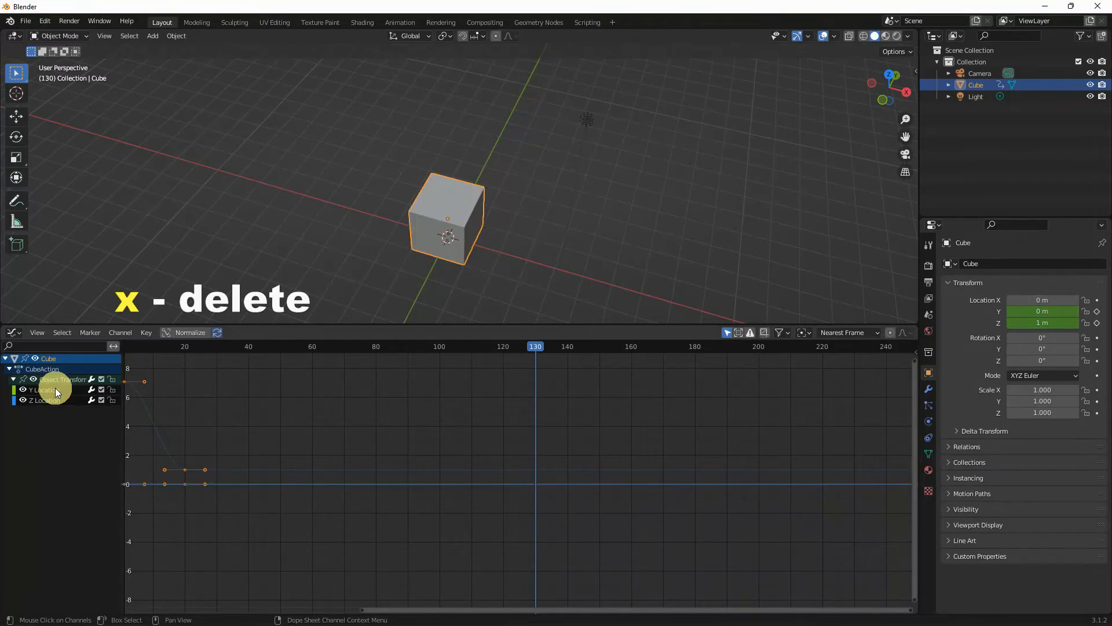
{"action": "left_click", "coordinate": [44, 389]}
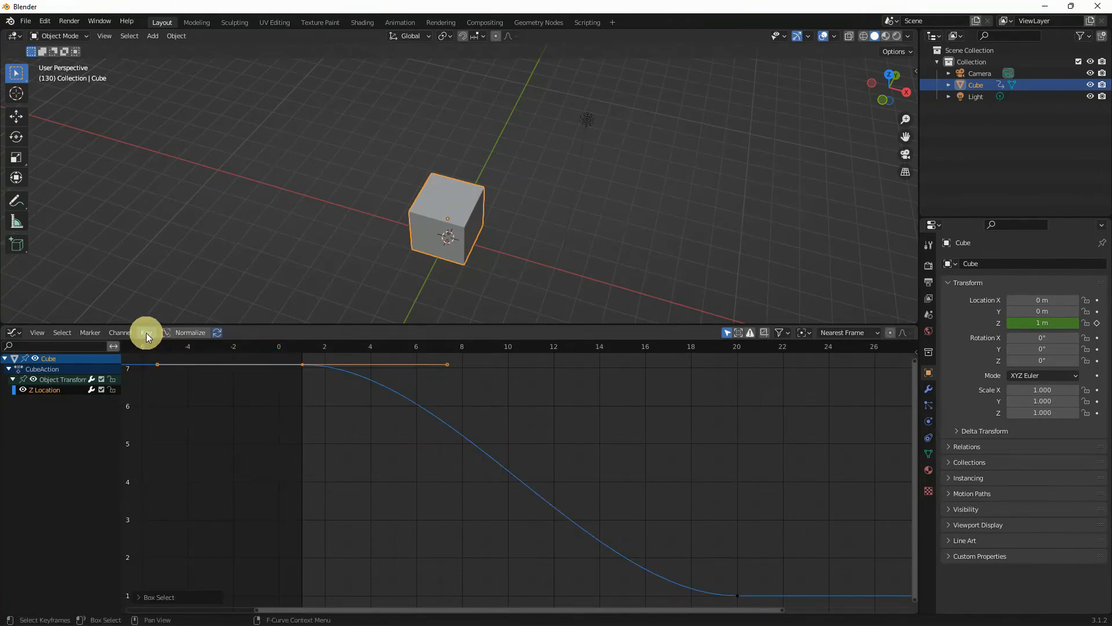
Step: Apply Bounce interpolation to the Z Location keyframes via Key > Interpolation Mode
{"action": "left_click", "coordinate": [146, 332]}
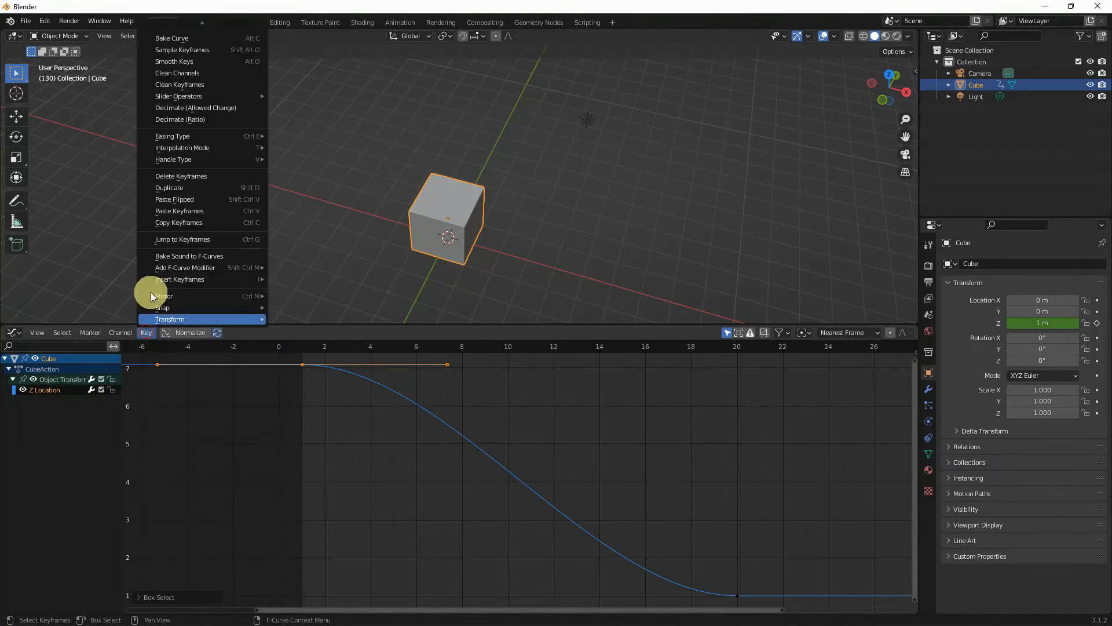
{"action": "mouse_move", "coordinate": [181, 147]}
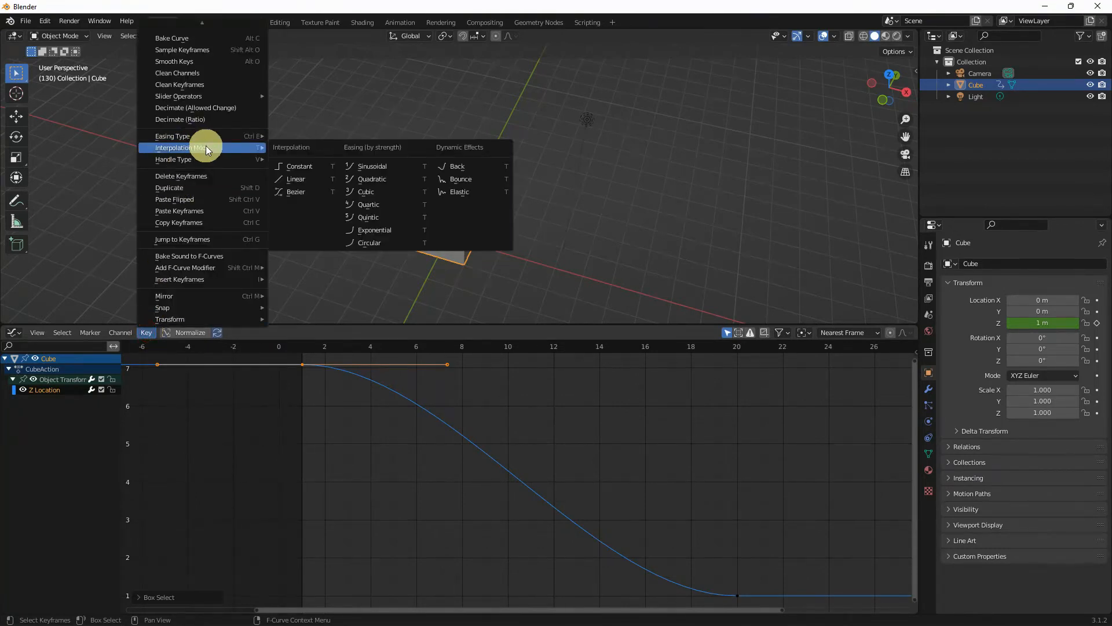
{"action": "left_click", "coordinate": [460, 178]}
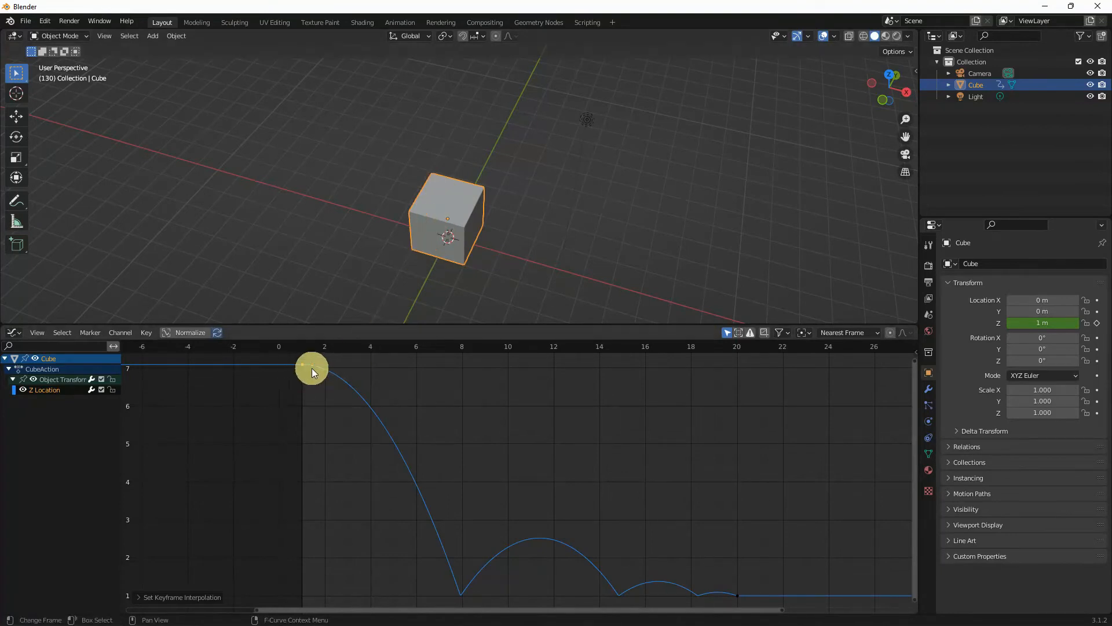
{"action": "left_click_drag", "start_coordinate": [312, 368], "coordinate": [291, 365]}
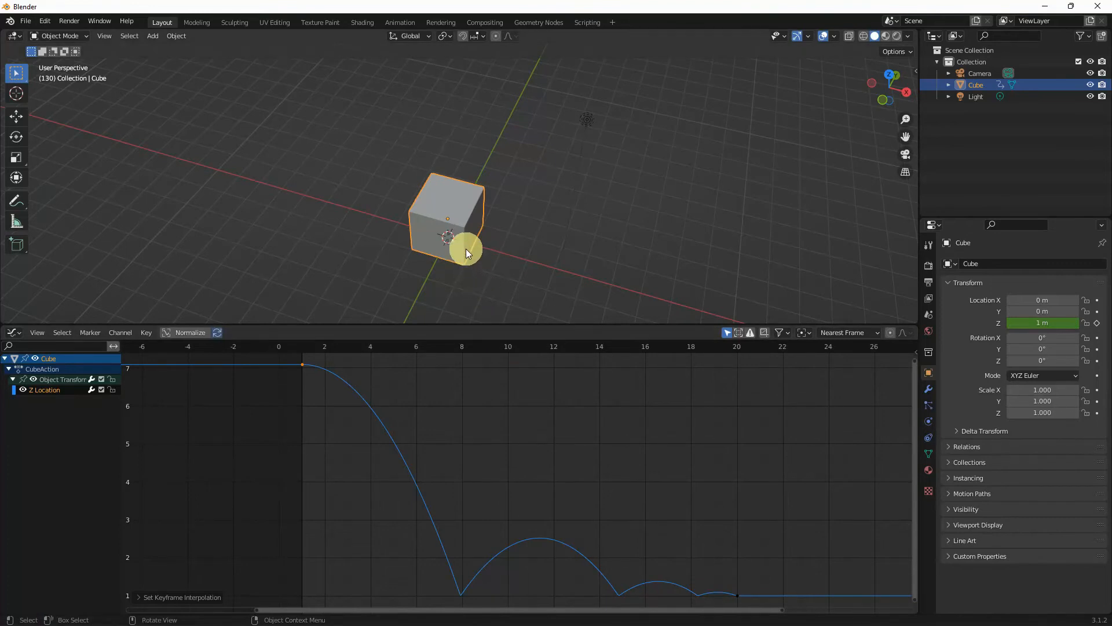
Step: Scrub to frame 18 to see the cube at about 1.11 m in its last bounce
{"action": "key", "text": "space"}
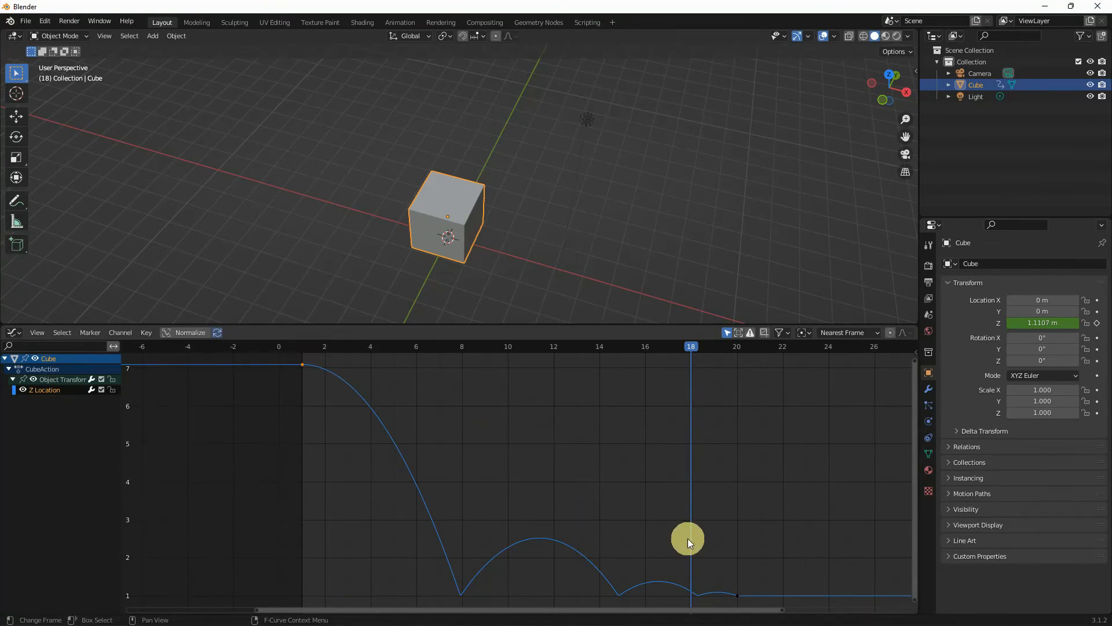
{"action": "mouse_move", "coordinate": [704, 546]}
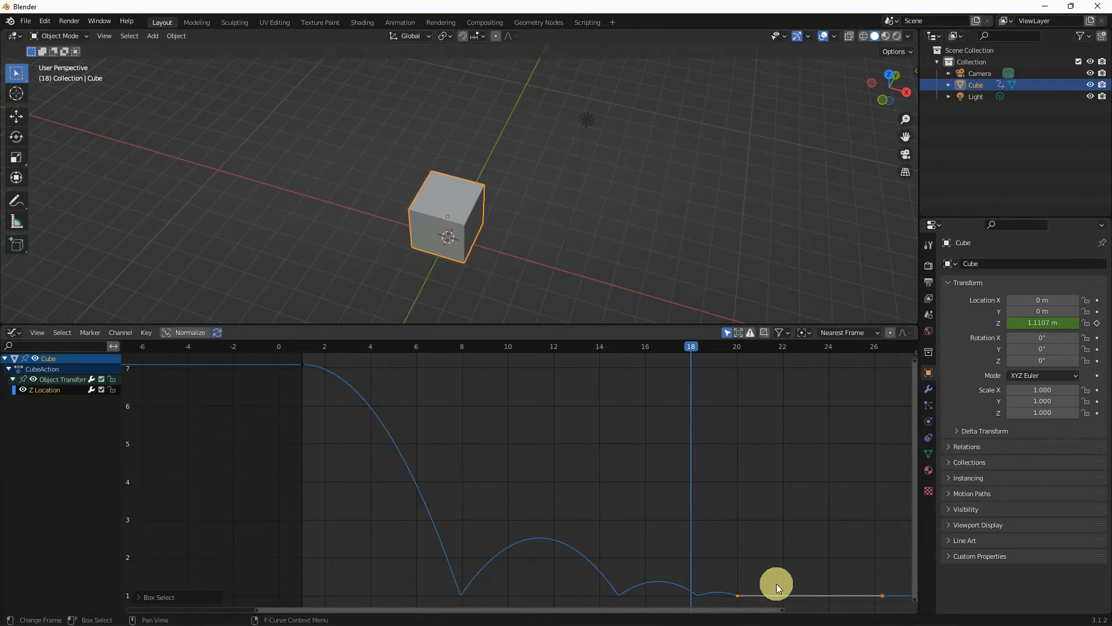
Step: Move the landing keyframe earlier to frame 14 so the bounces finish sooner
{"action": "left_click_drag", "start_coordinate": [776, 585], "coordinate": [700, 585]}
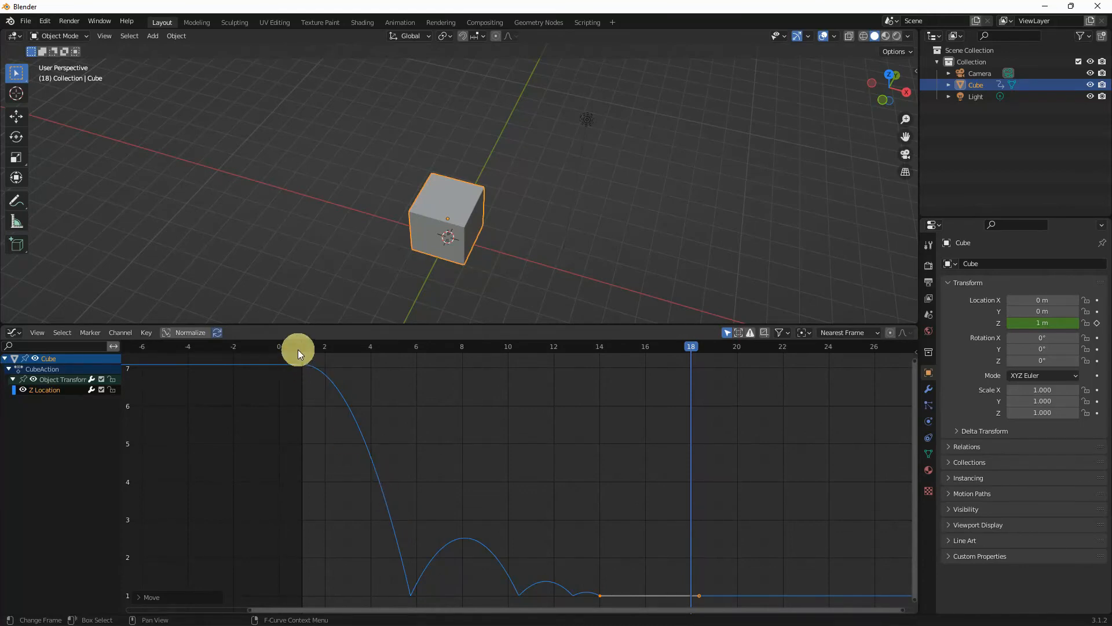
{"action": "key", "text": "space"}
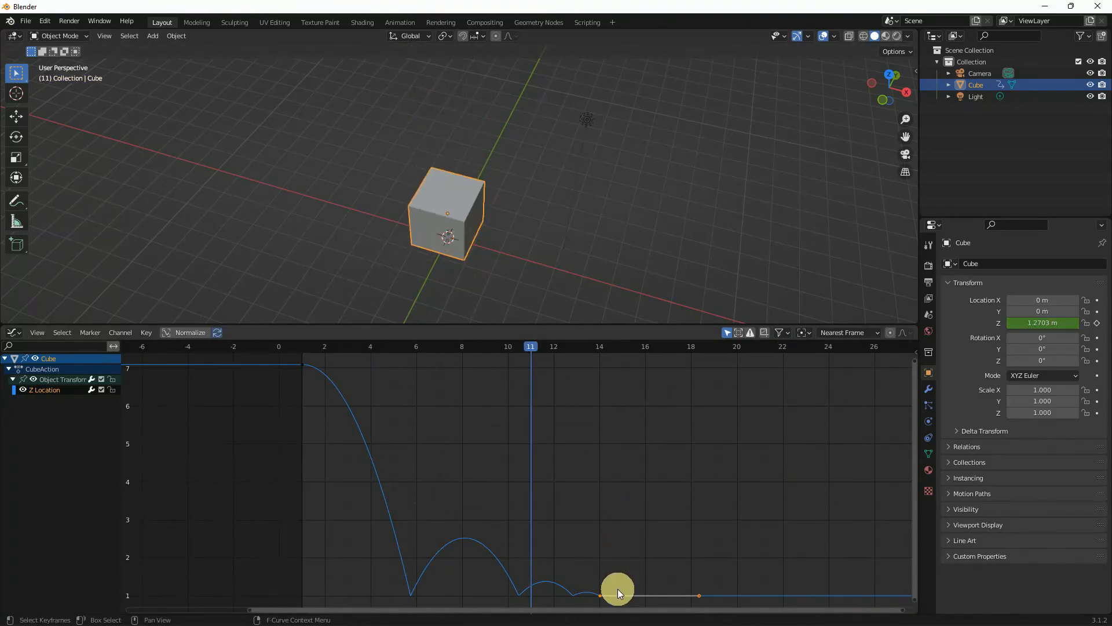
Step: Move the landing keyframe to about frame 21, jump to frame 1 and play the animation
{"action": "left_click_drag", "start_coordinate": [618, 594], "coordinate": [729, 584]}
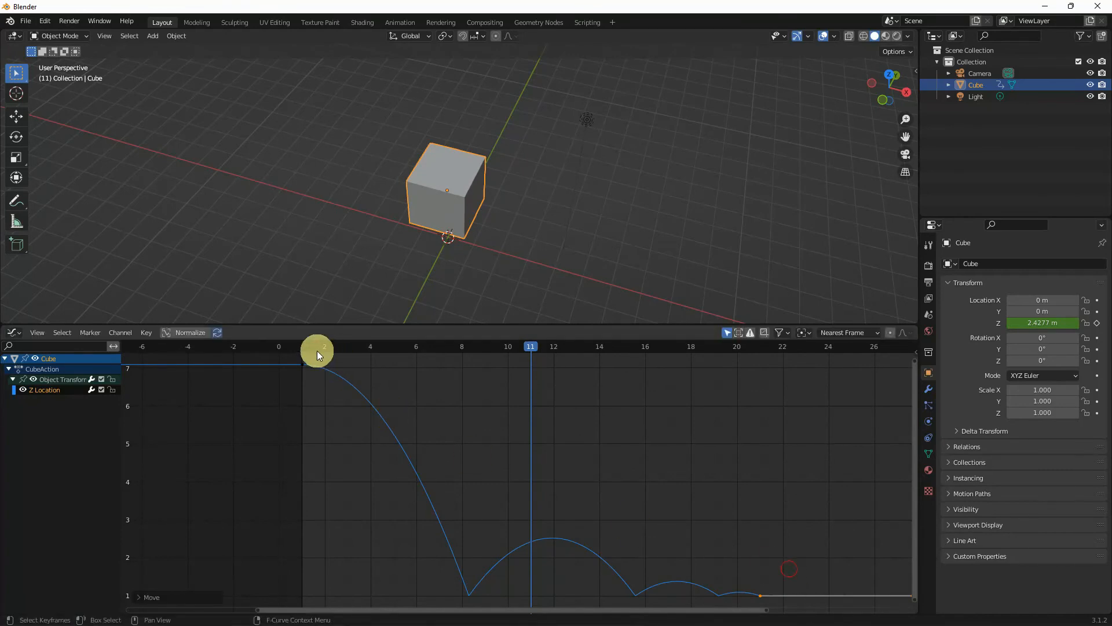
{"action": "key", "text": "space"}
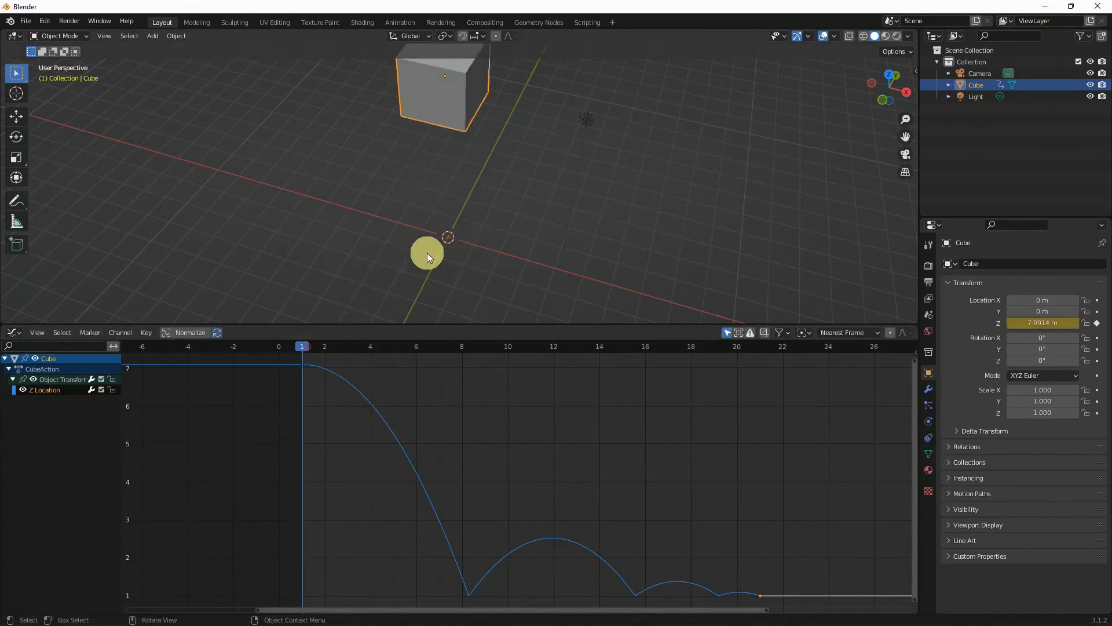
{"action": "left_click", "coordinate": [599, 346]}
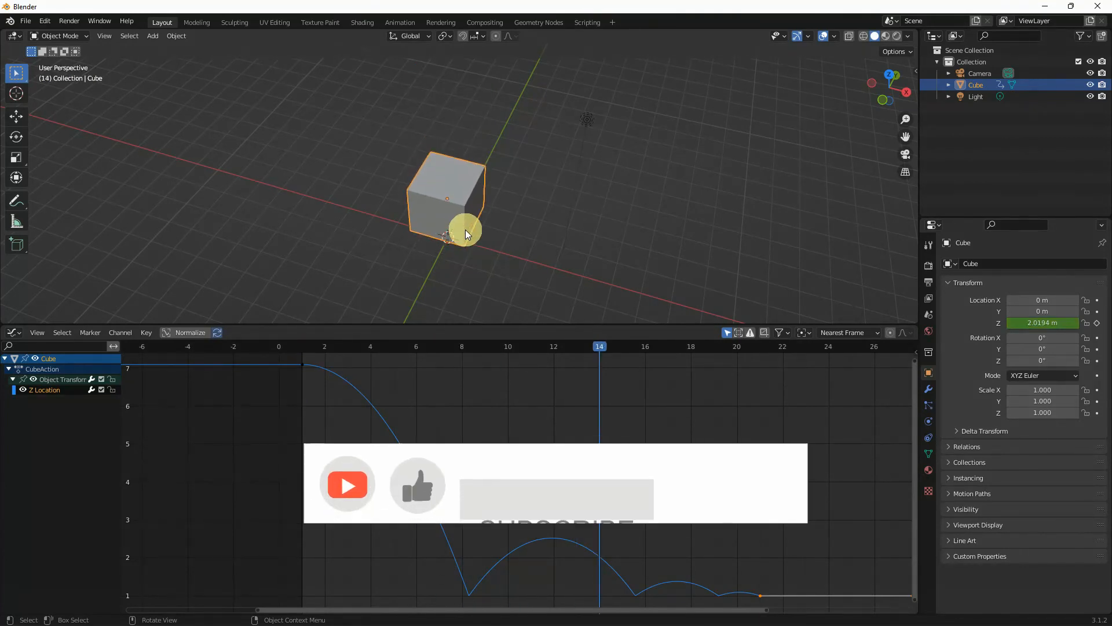